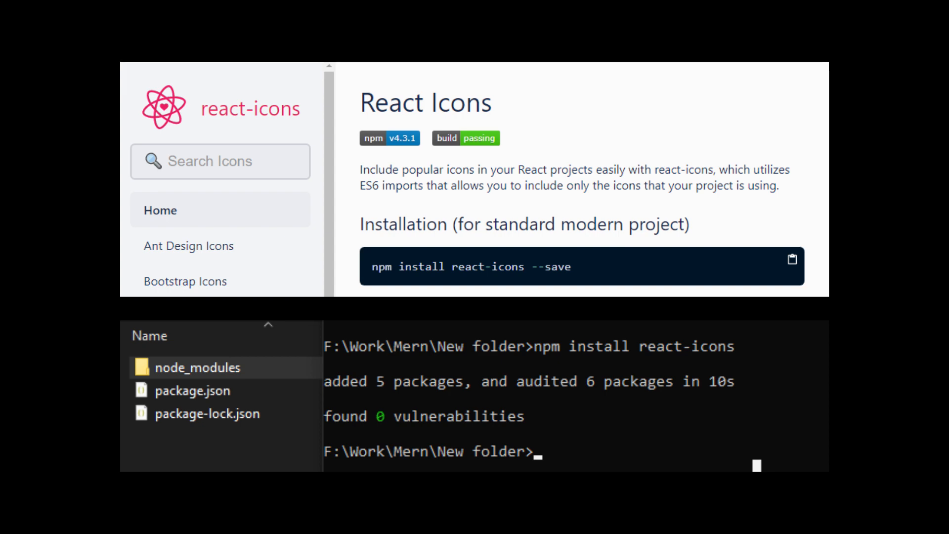
# Add contact-form validation and reset-on-submit JavaScript to the My Amazing Example pen
pyautogui.write('left arrow')
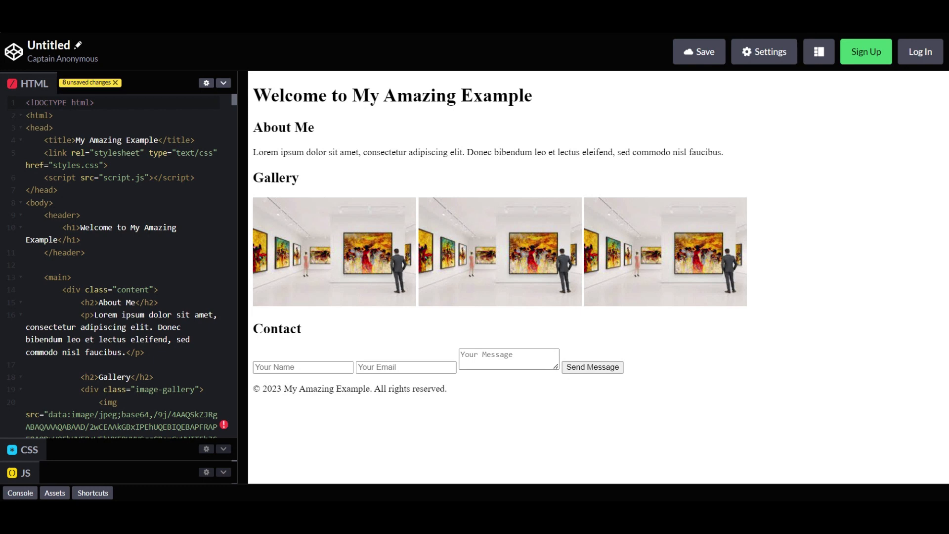
pyautogui.click(222, 83)
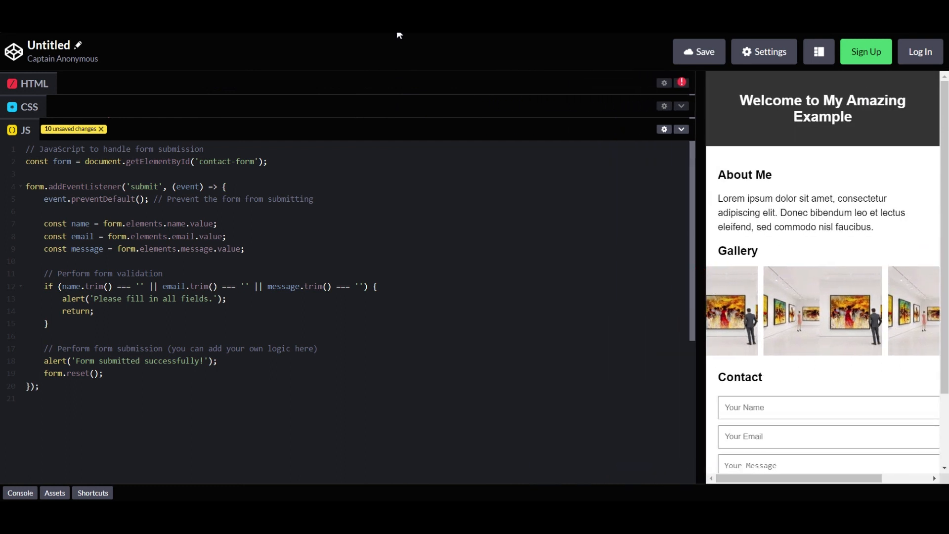
pyautogui.moveTo(373, 69)
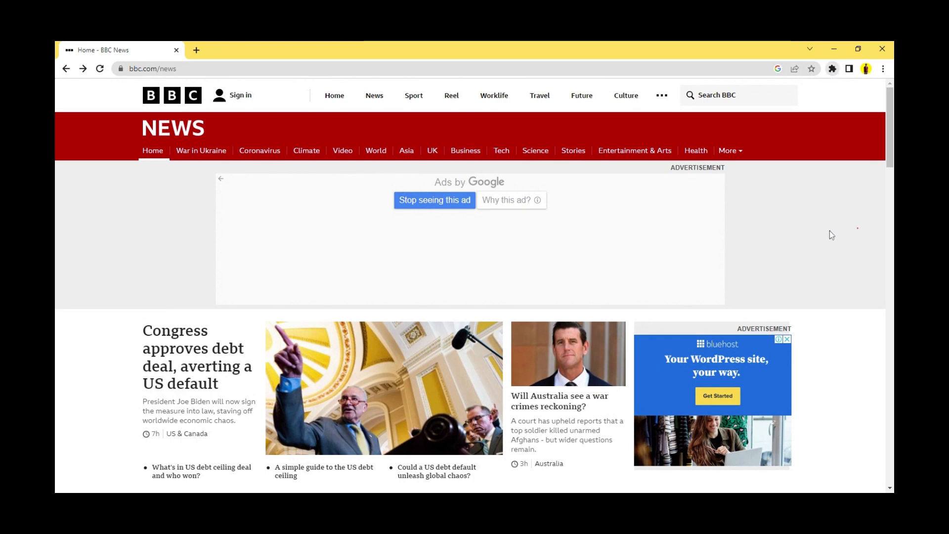
# Navigate from the BBC News homepage to the React Quick Start docs at react.dev/learn
pyautogui.click(201, 150)
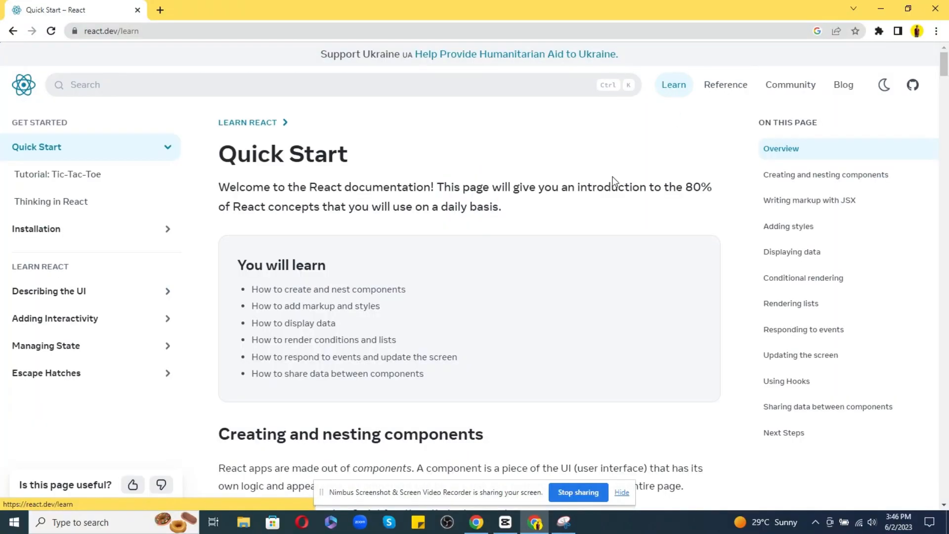
pyautogui.click(724, 84)
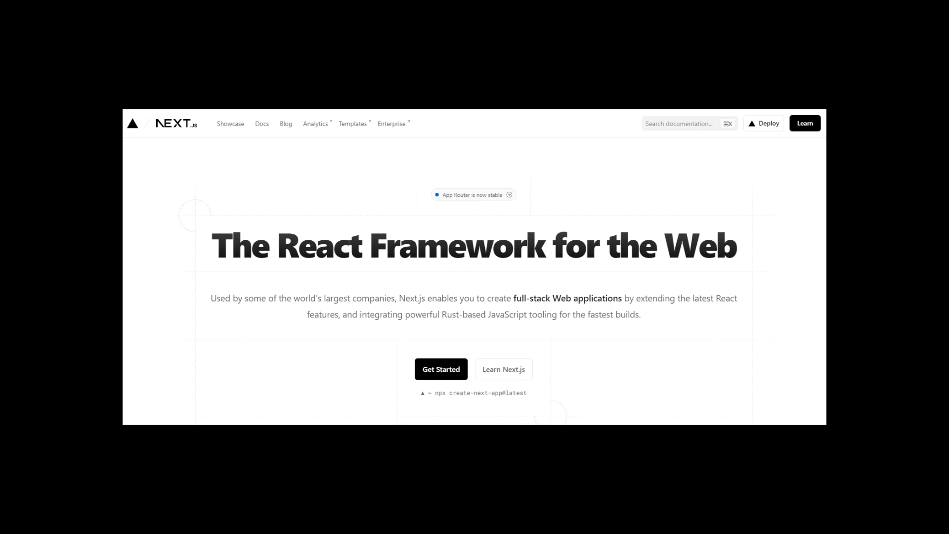
# Scroll the Next.js homepage, then add a Fruit Tart so the pastry shop cart holds 2 items
pyautogui.scroll(-3)
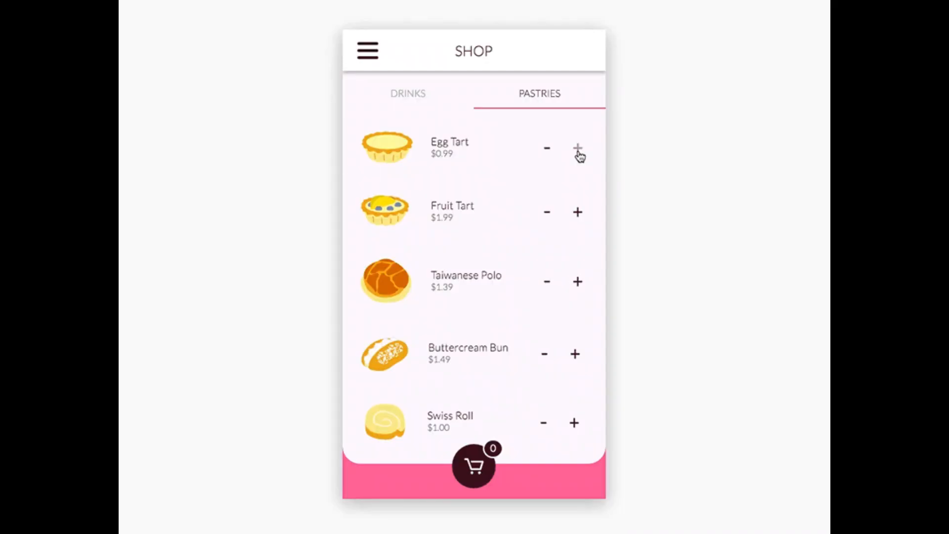
pyautogui.click(576, 212)
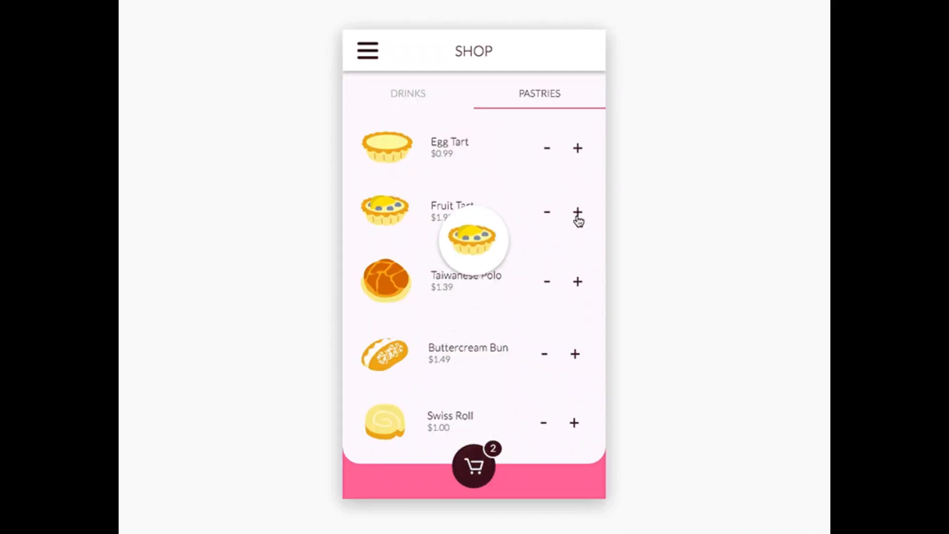